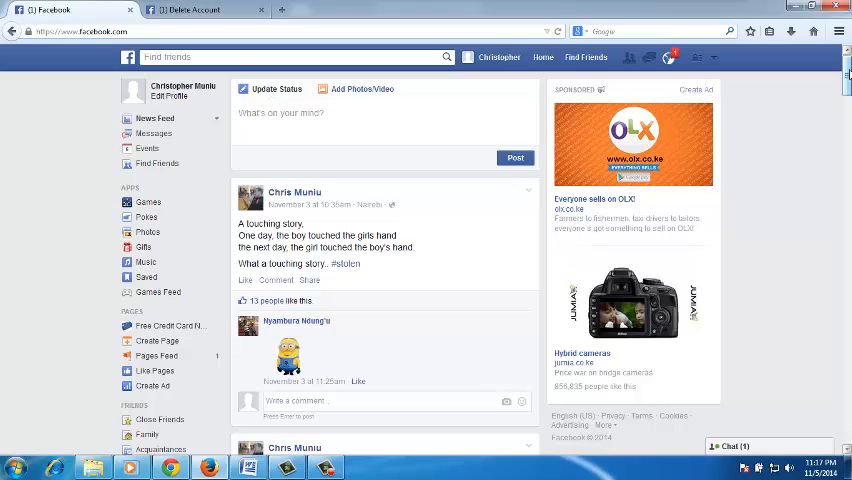
pyautogui.moveTo(845, 80)
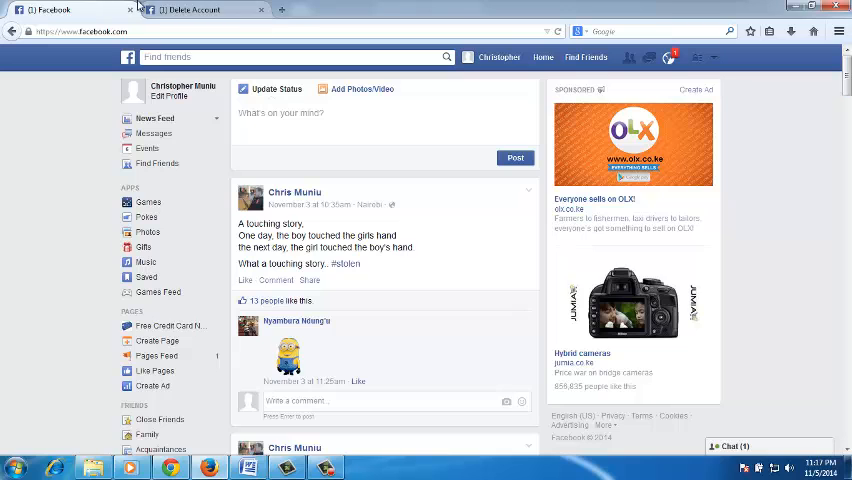
# Navigate the current tab to facebook.com/help/delete_account.
pyautogui.click(195, 10)
pyautogui.write('/')
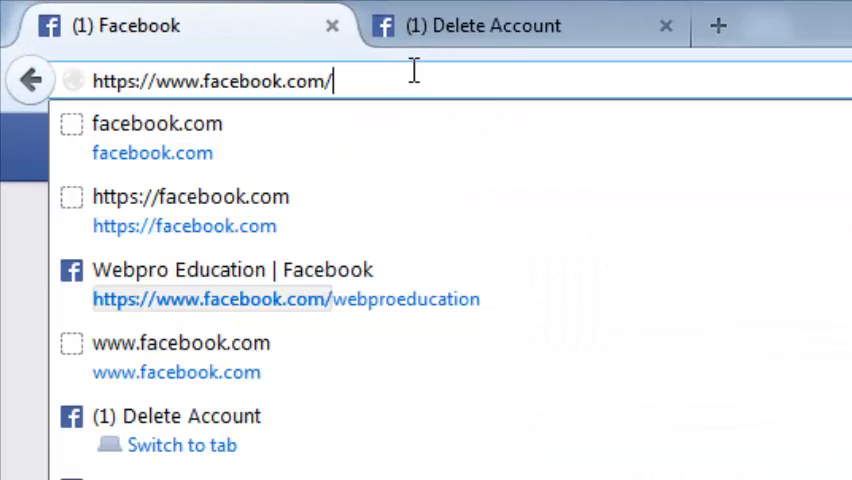
pyautogui.write('help/')
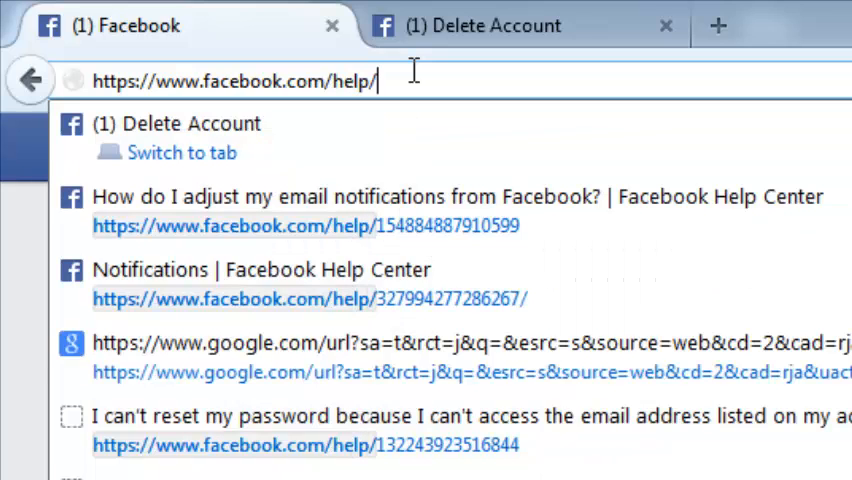
pyautogui.write('delete_account')
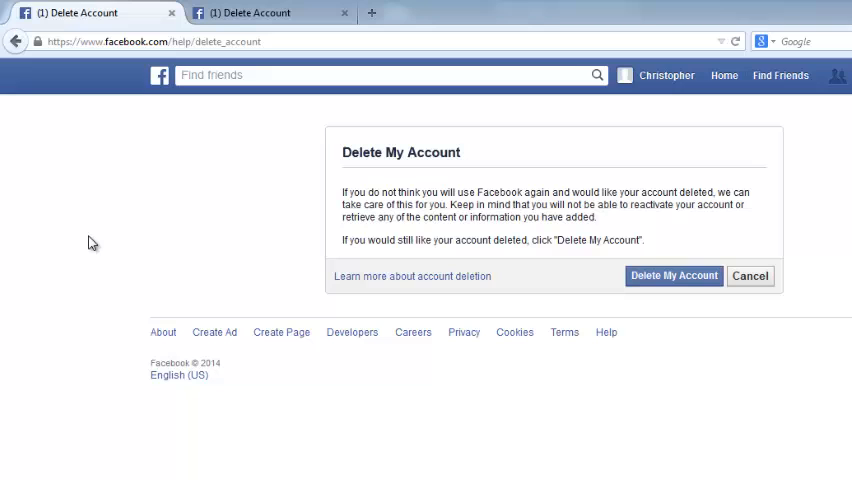
pyautogui.moveTo(845, 455)
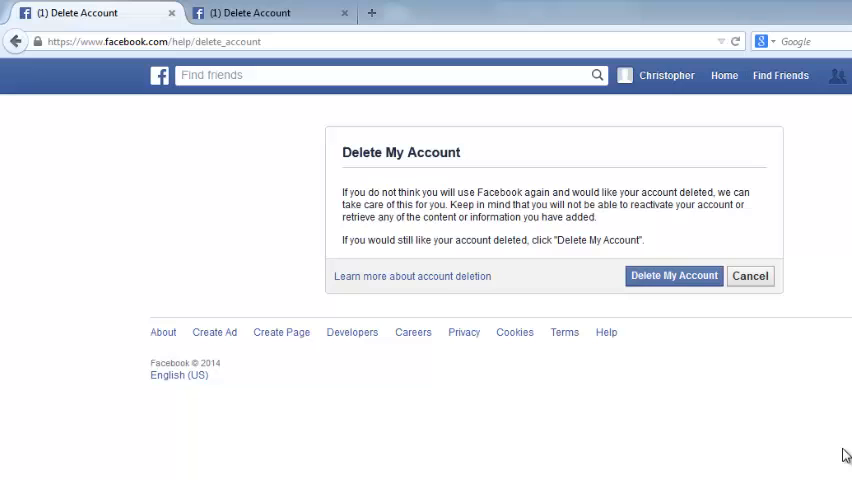
pyautogui.moveTo(676, 280)
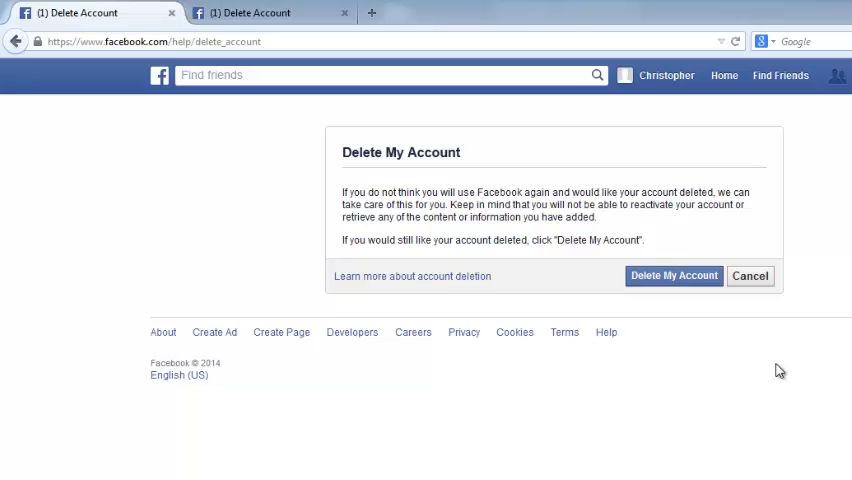
pyautogui.moveTo(734, 354)
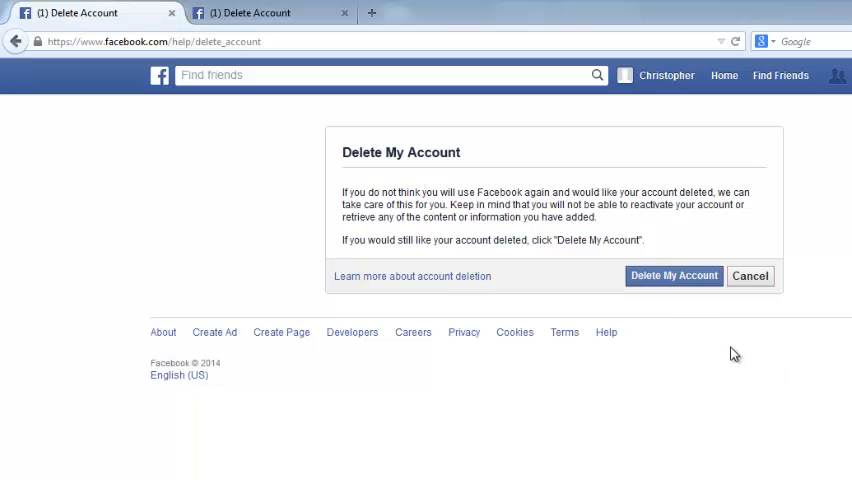
pyautogui.moveTo(793, 372)
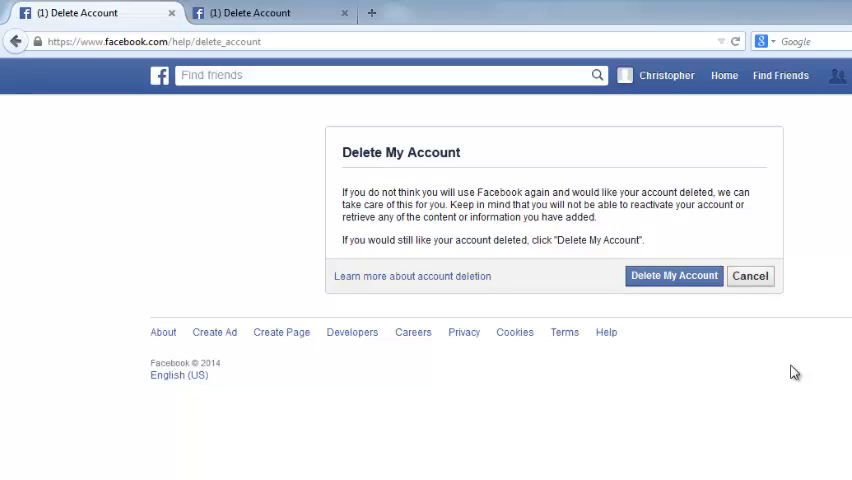
# Start Delete My Account and fill in the password and security check text.
pyautogui.click(673, 276)
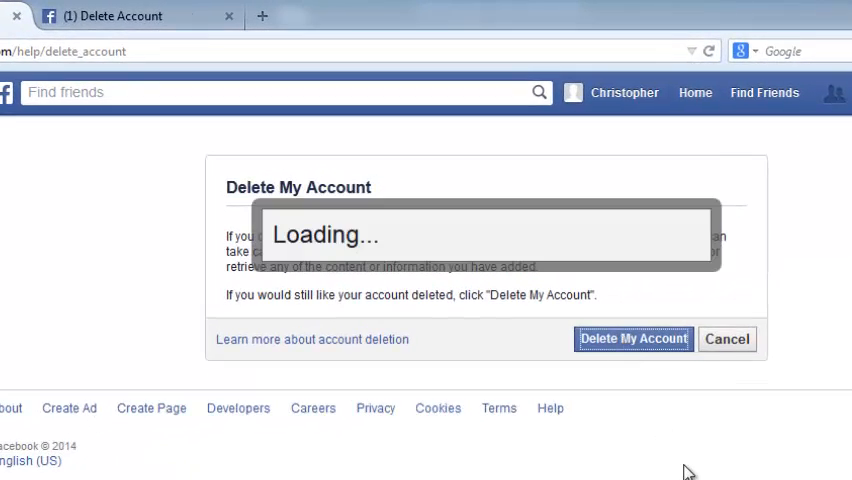
pyautogui.click(633, 338)
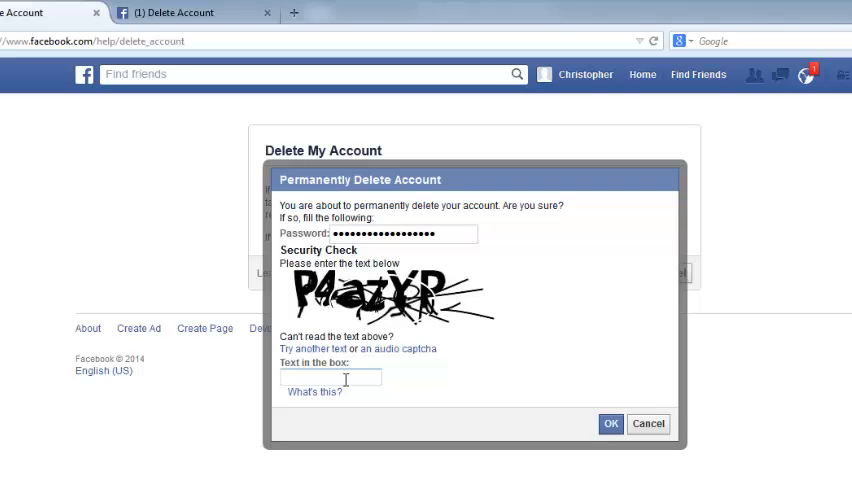
pyautogui.click(611, 423)
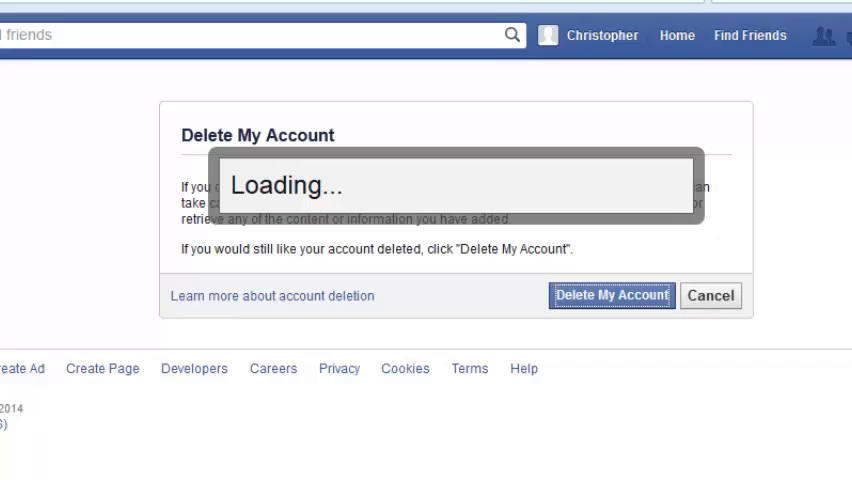
# Submit the deletion confirmation and acknowledge the 14-day deactivation notice.
pyautogui.click(611, 295)
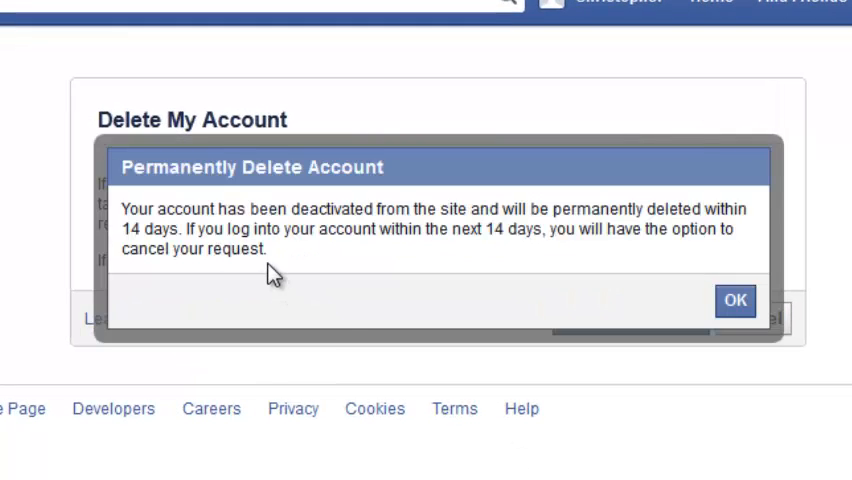
pyautogui.moveTo(399, 252)
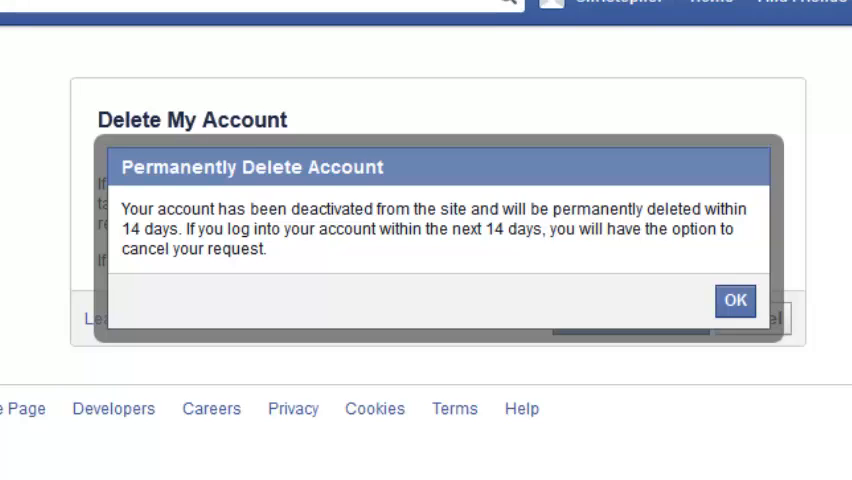
pyautogui.click(736, 300)
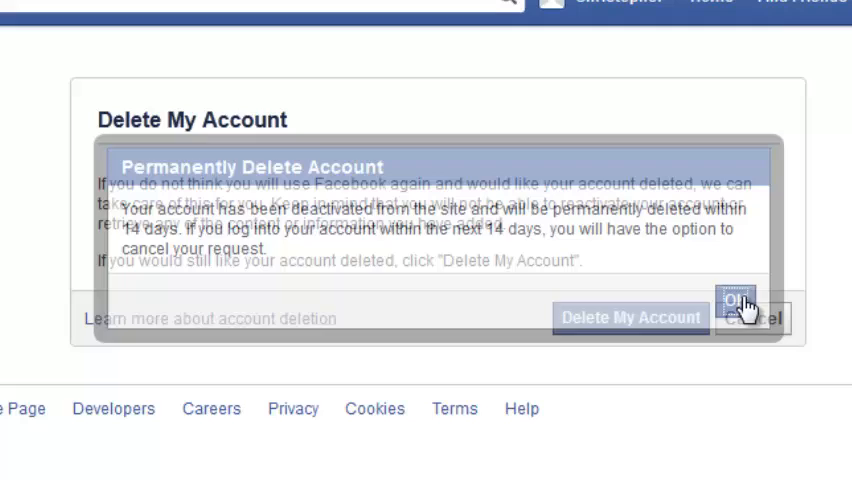
pyautogui.click(735, 301)
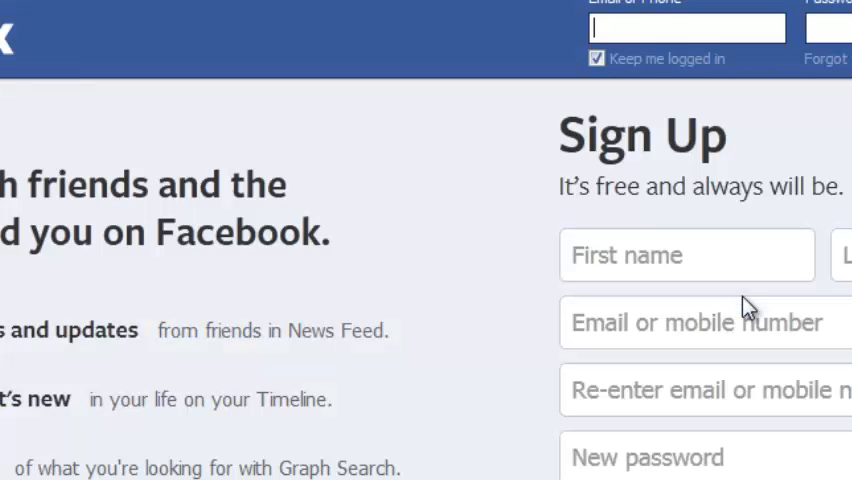
pyautogui.moveTo(378, 98)
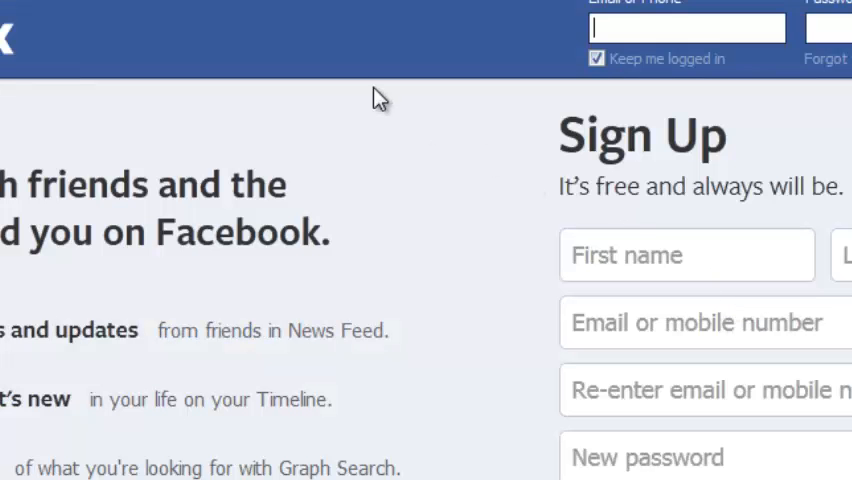